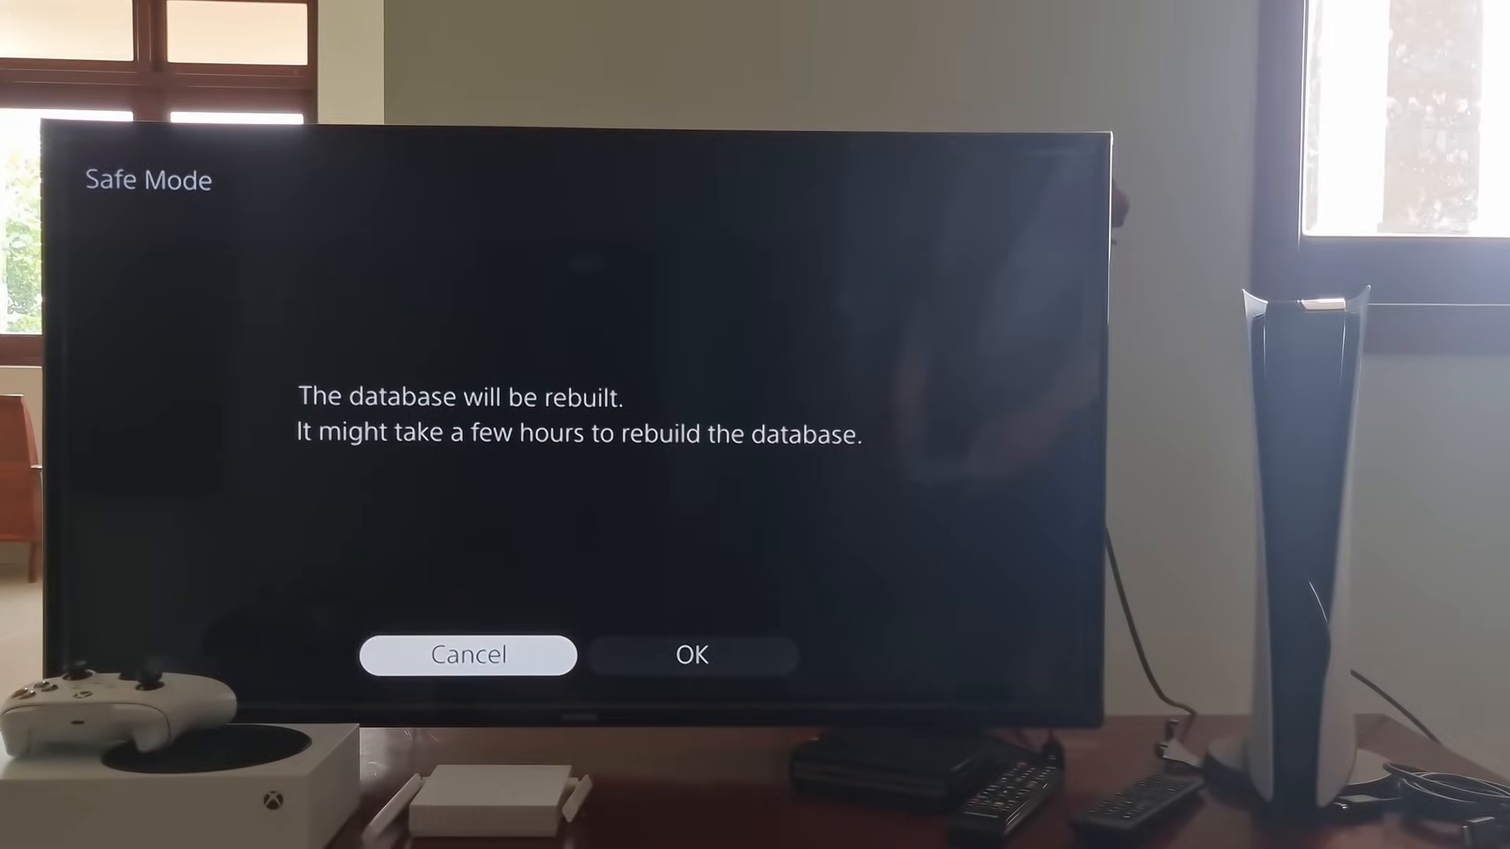
Confirm Rebuild Database in Safe Mode so the PS5 restarts to the home screen.
{"action": "left_click", "coordinate": [690, 655]}
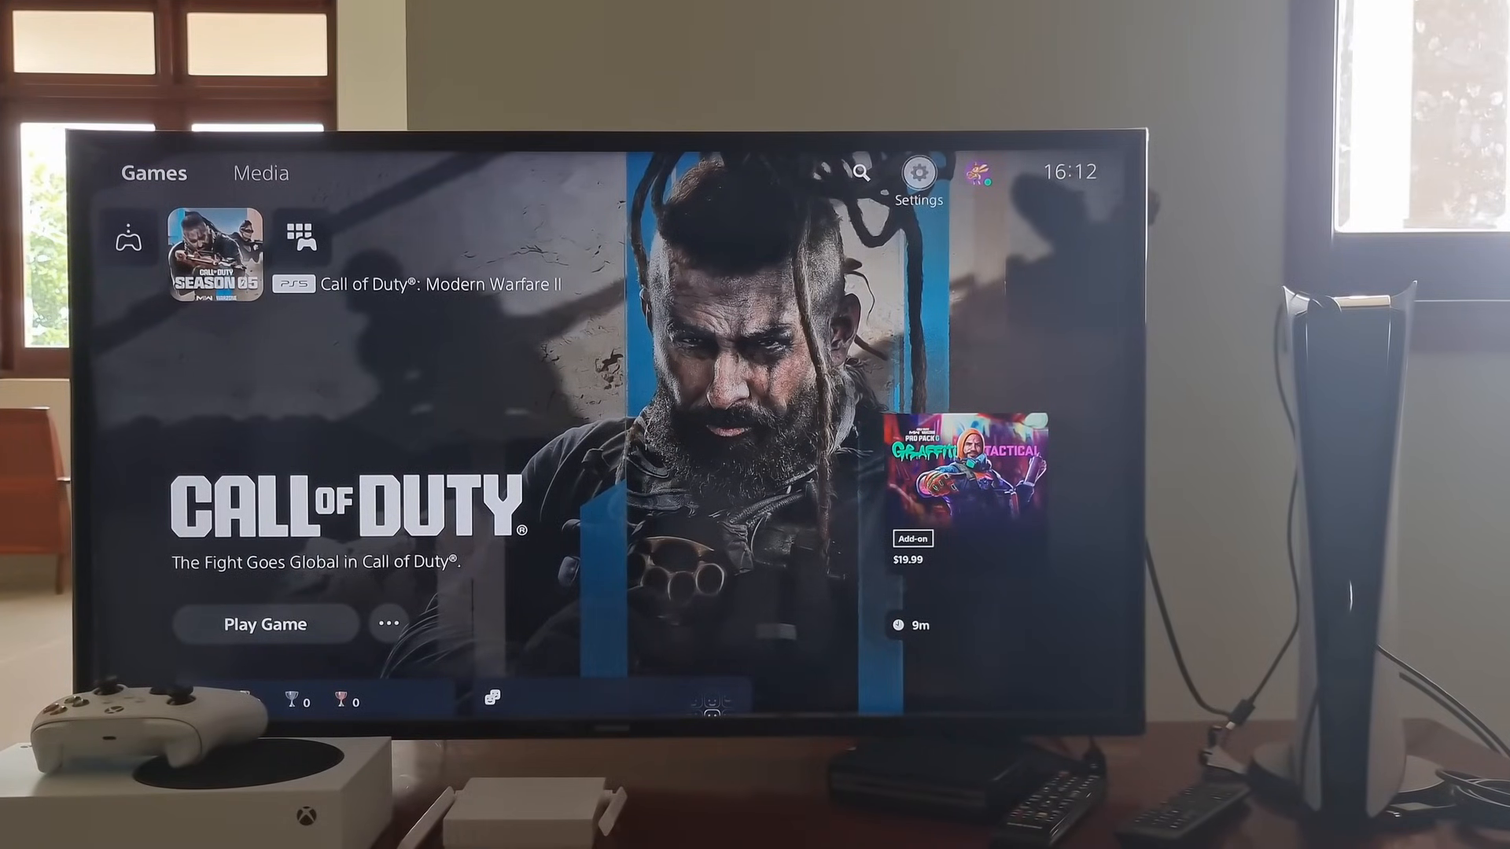
Delete Call of Duty: Modern Warfare II from Settings > Storage and confirm.
{"action": "left_click", "coordinate": [917, 171]}
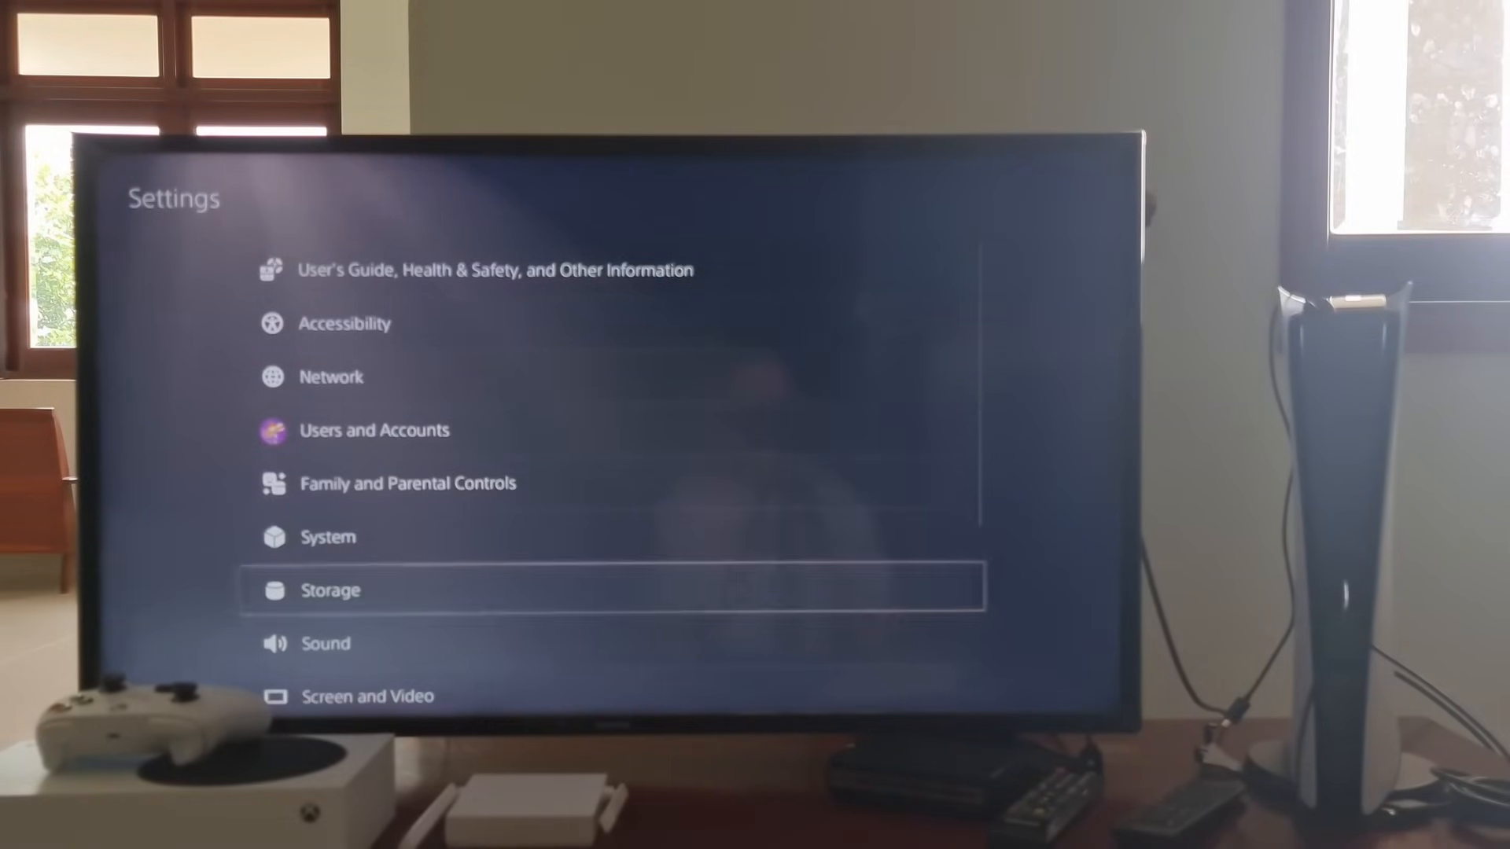
{"action": "left_click", "coordinate": [331, 589]}
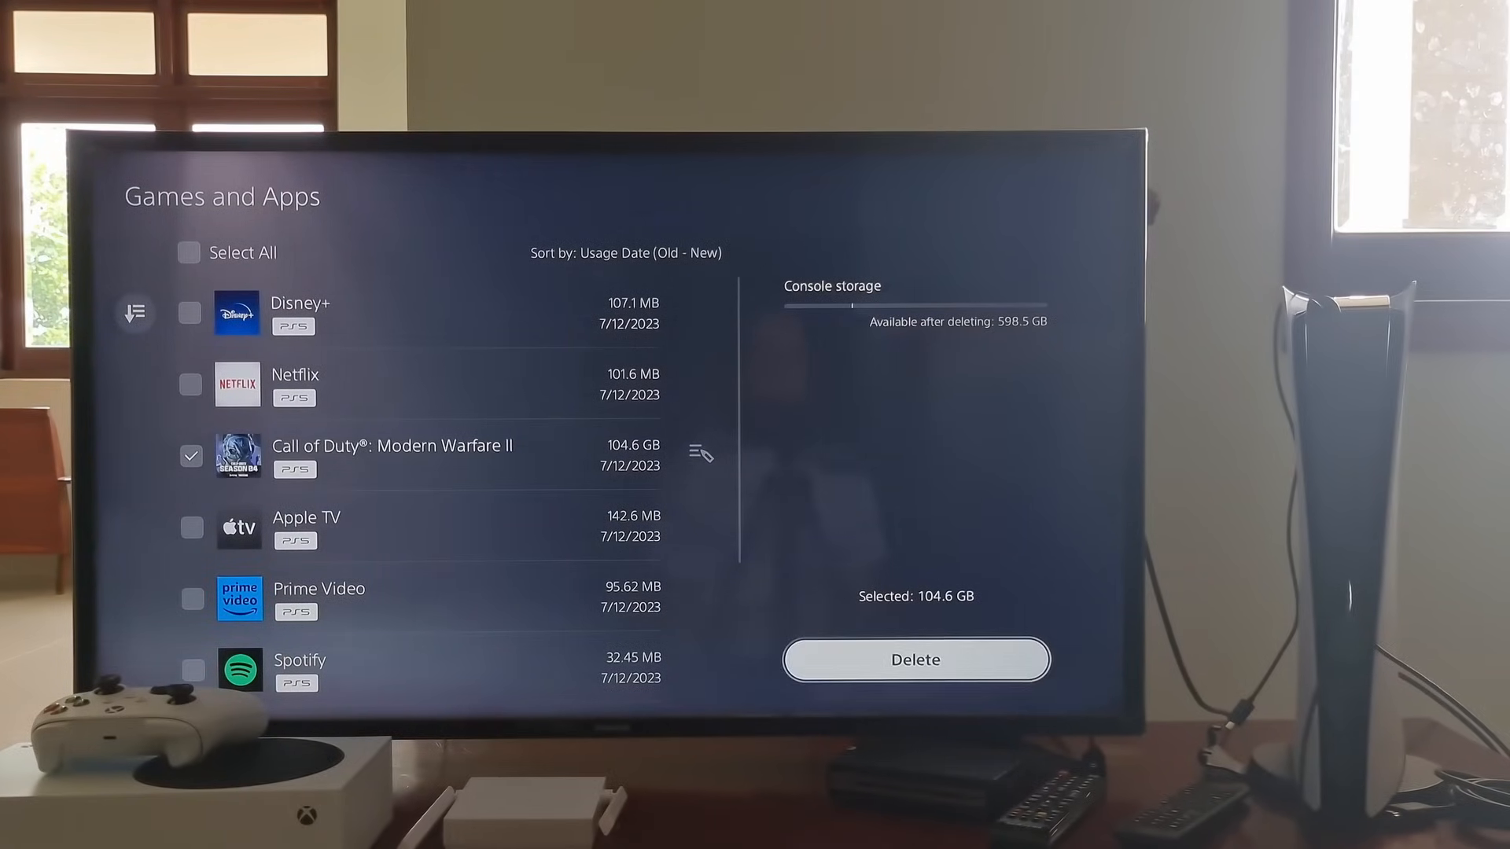
{"action": "left_click", "coordinate": [914, 660]}
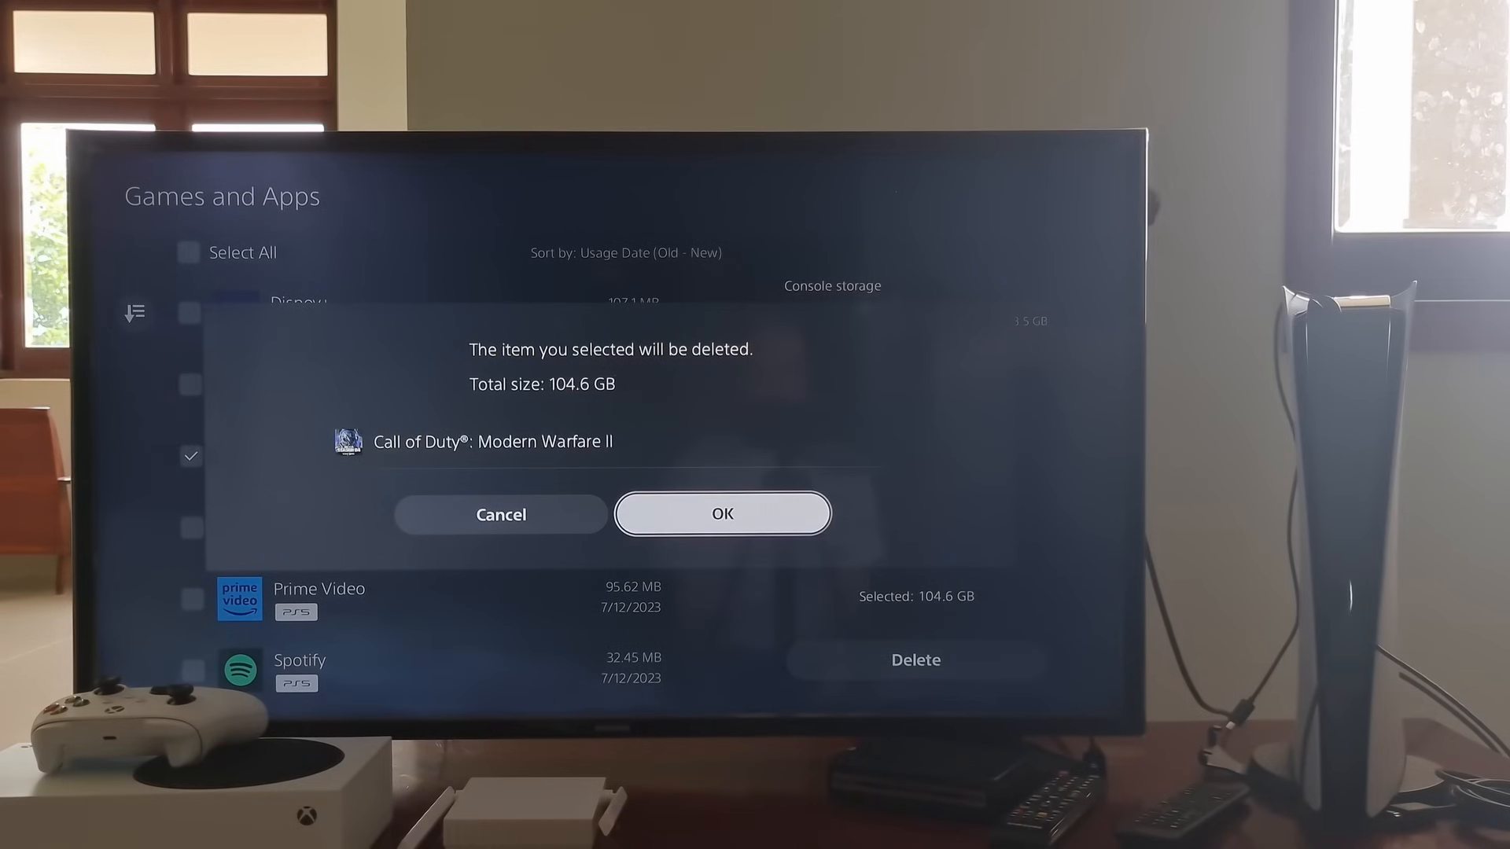
{"action": "left_click", "coordinate": [722, 513]}
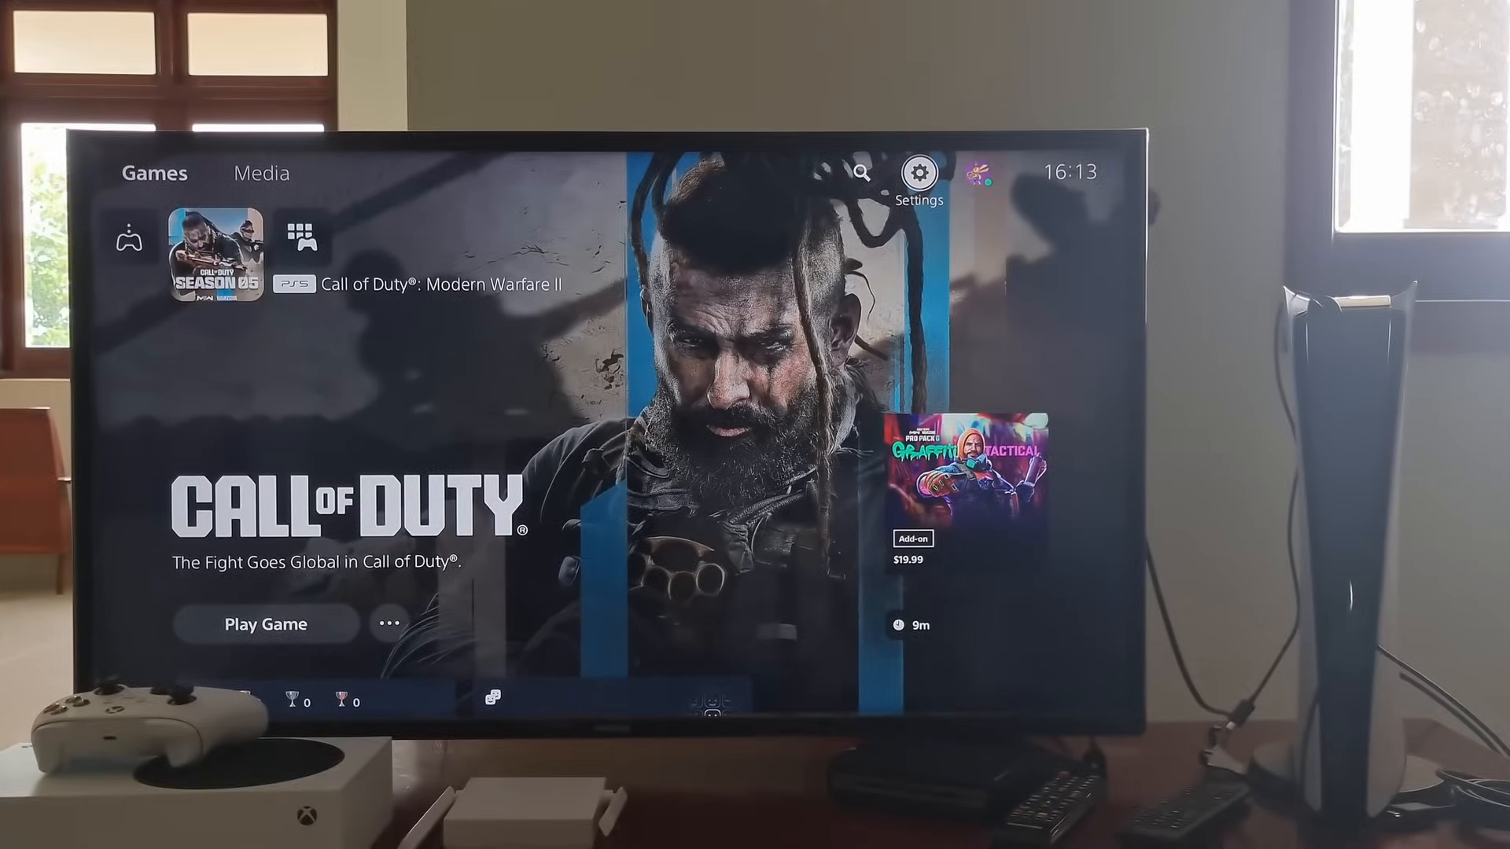
Go to System > System Software > Reset Options and choose Reset Your Console.
{"action": "left_click", "coordinate": [918, 172]}
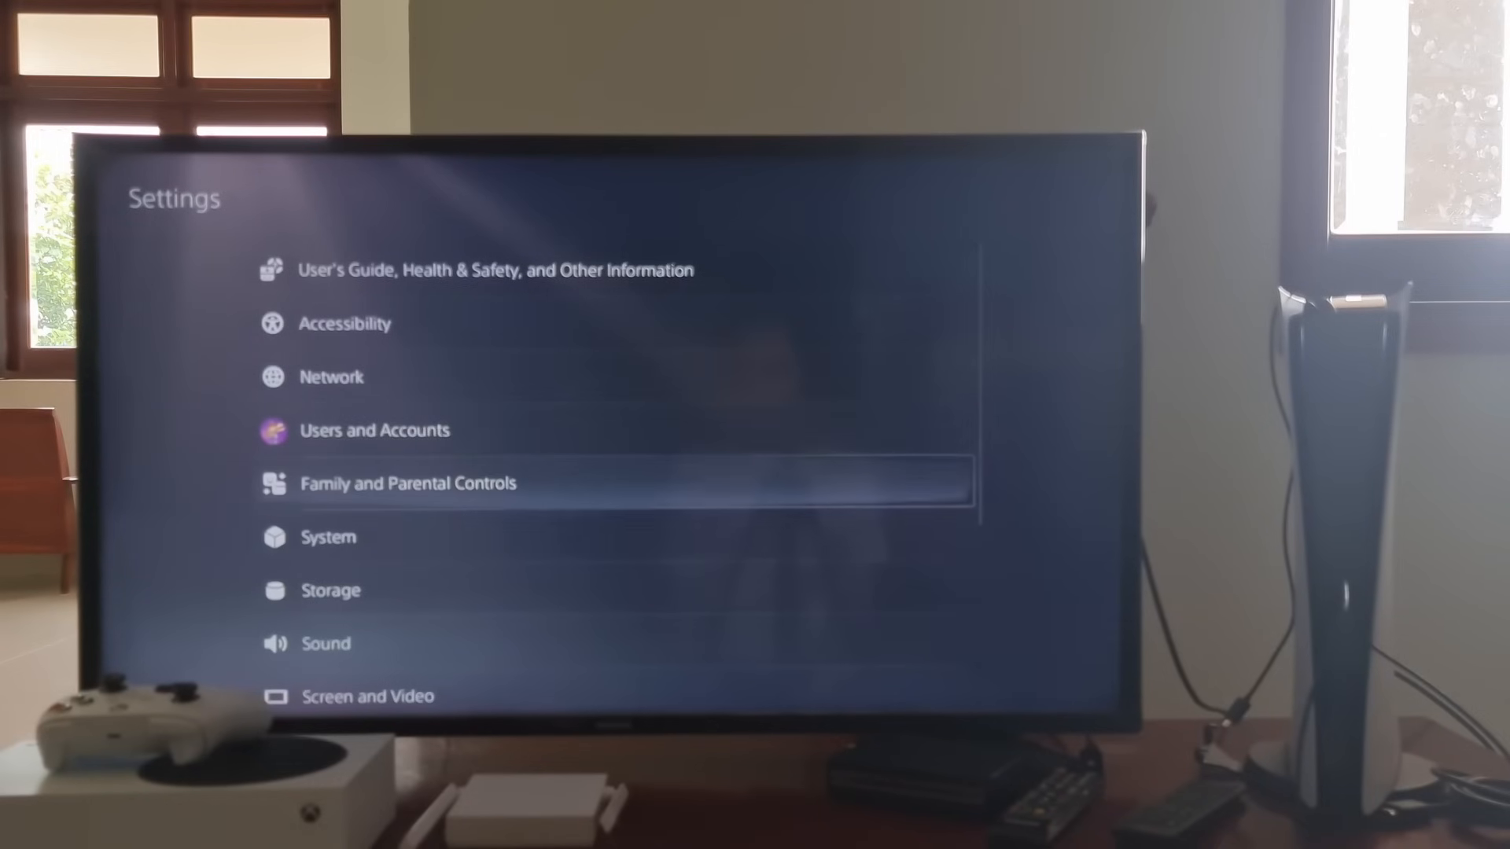
{"action": "left_click", "coordinate": [327, 536]}
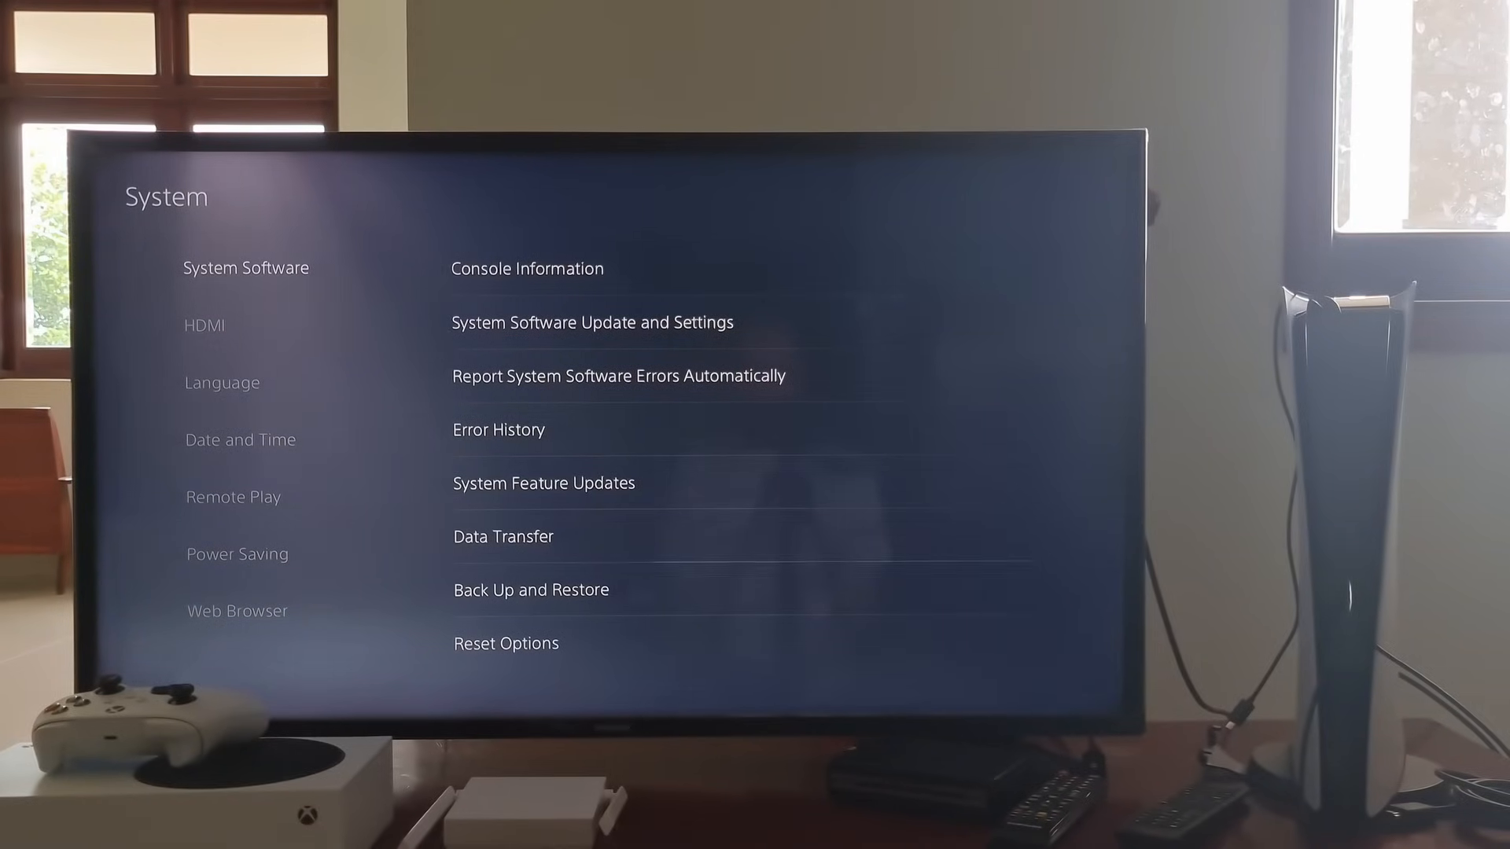
{"action": "left_click", "coordinate": [505, 644]}
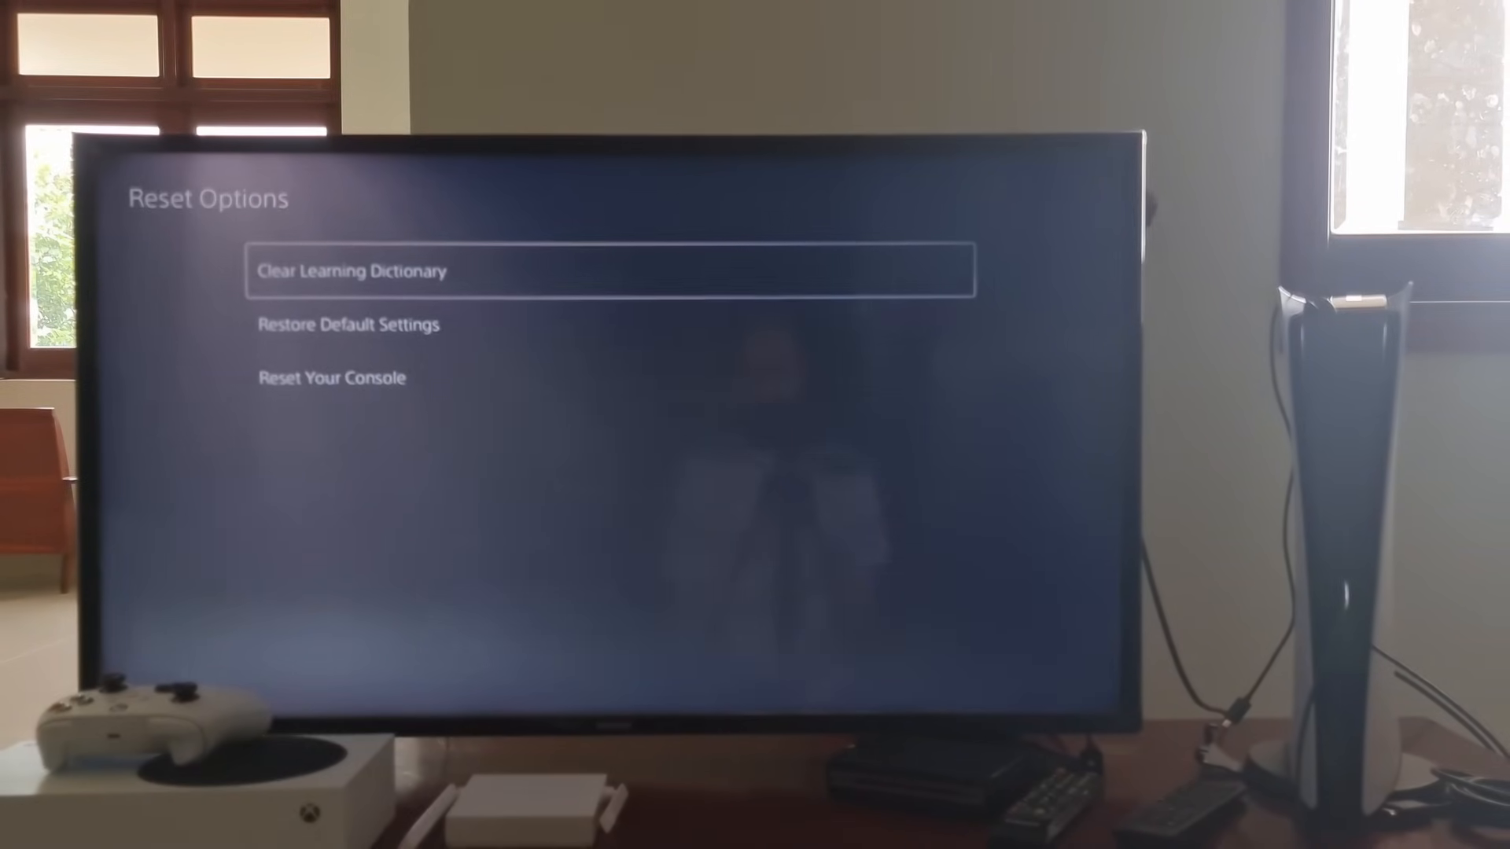
{"action": "key", "text": "Down"}
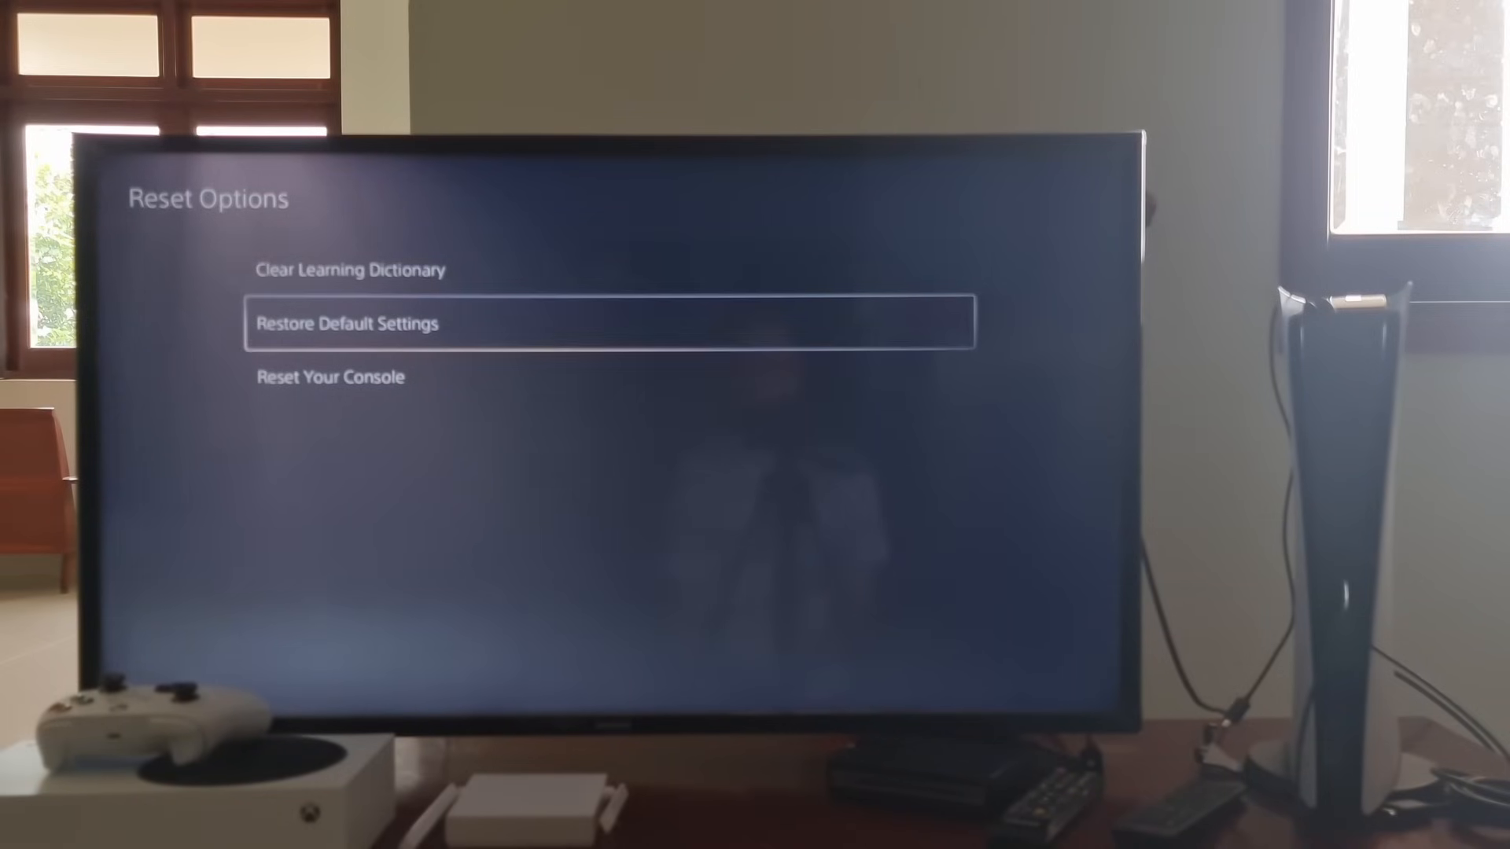
{"action": "left_click", "coordinate": [329, 376]}
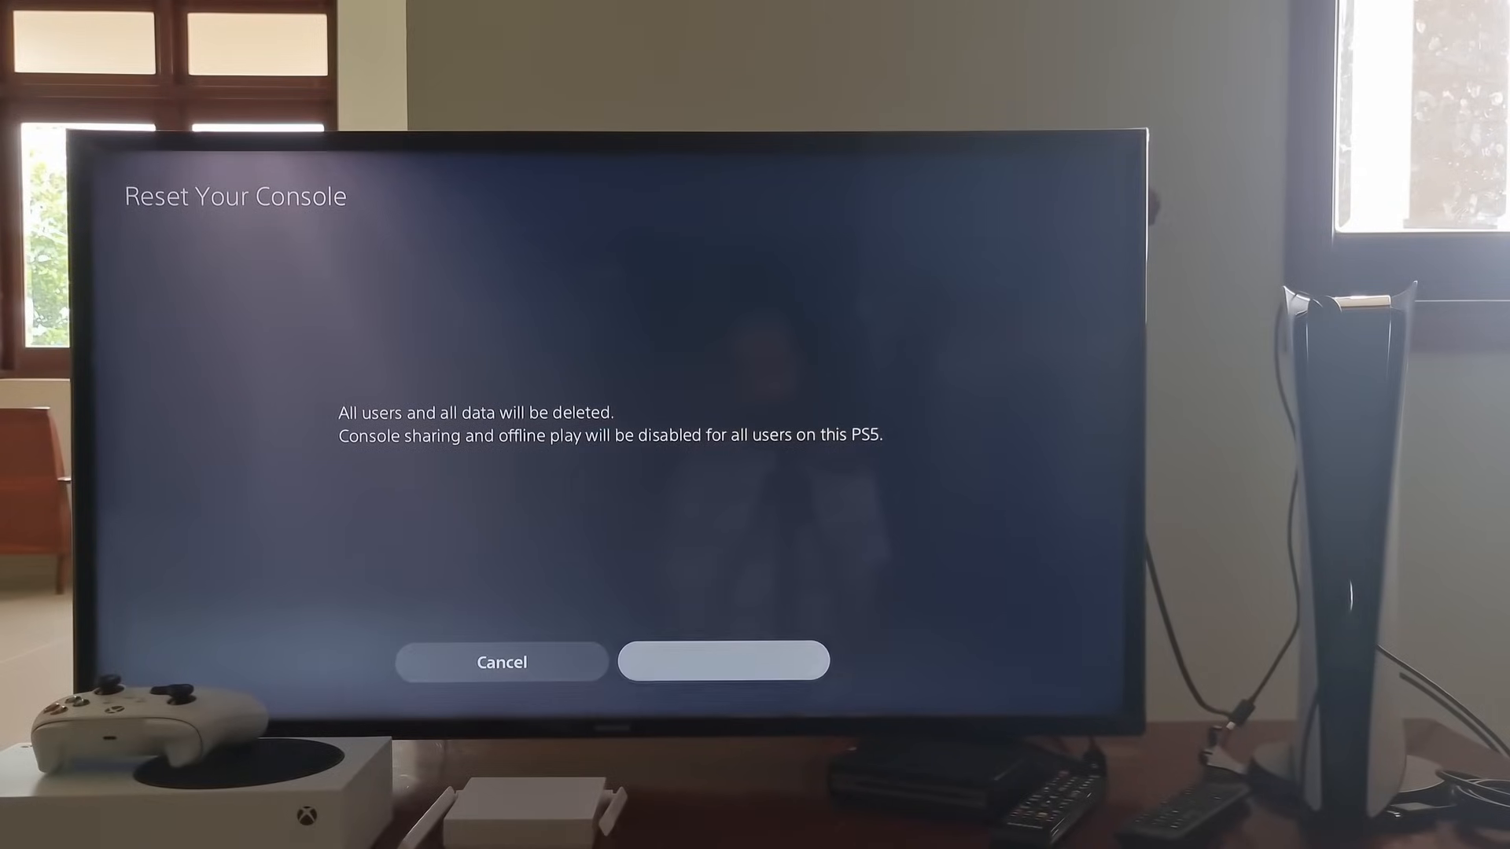